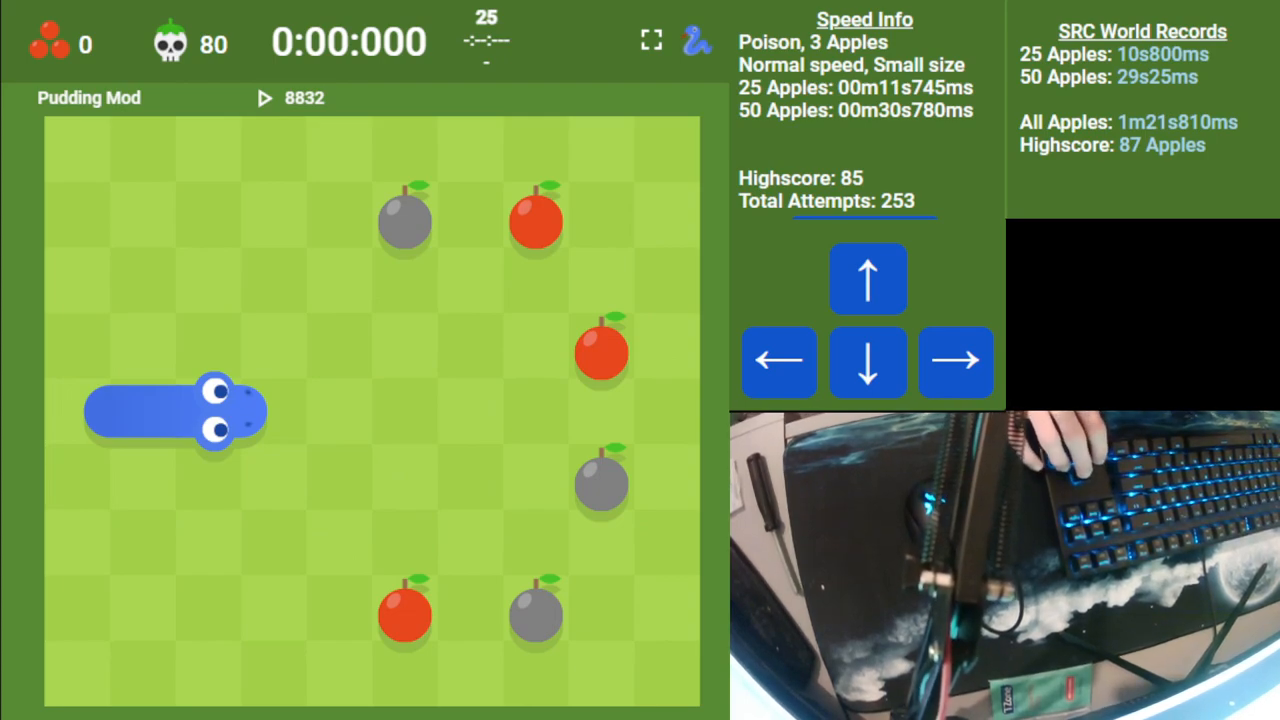
- Steer the blue snake with Down and Up turns to reach 66 apples near 59 seconds
key("Down")
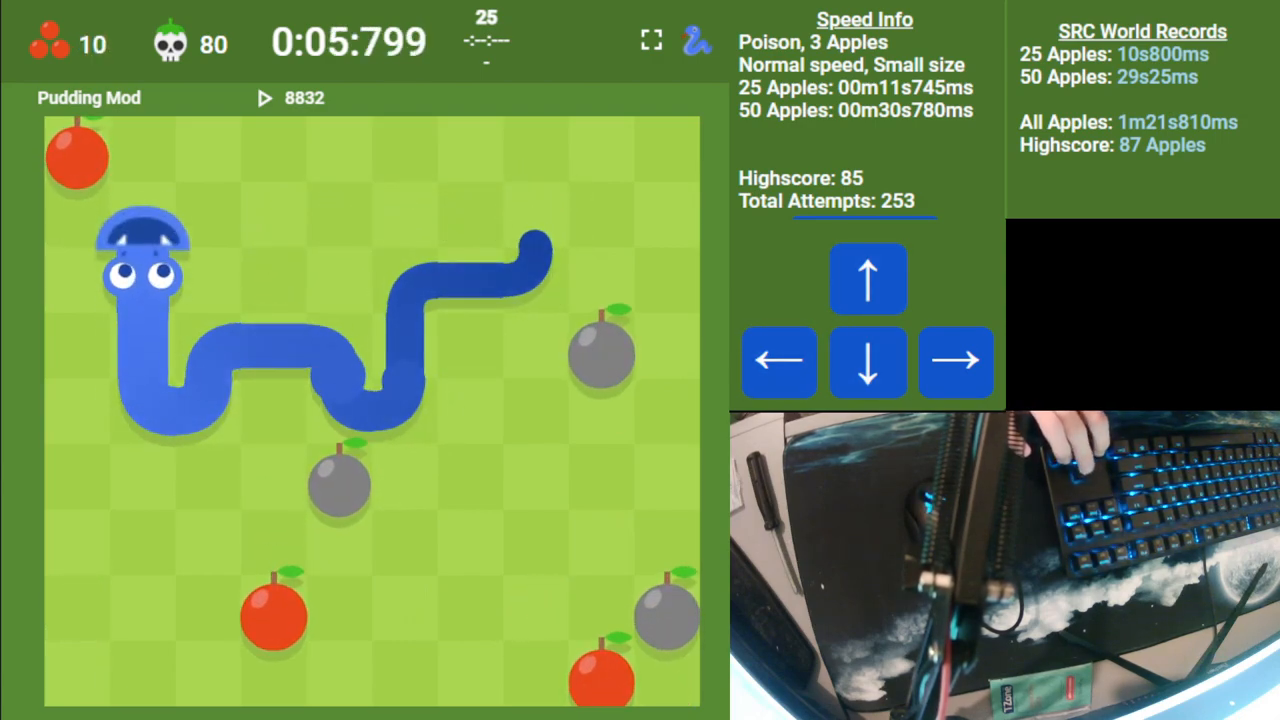
key("Down")
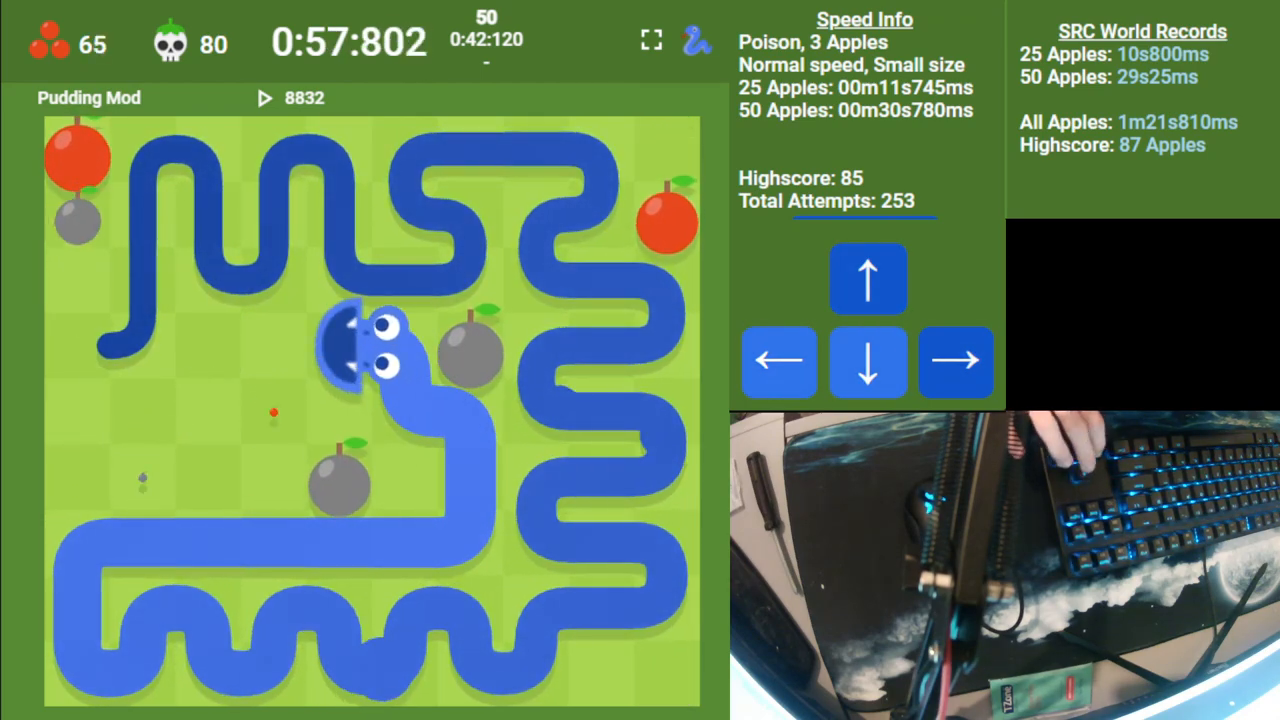
key("up")
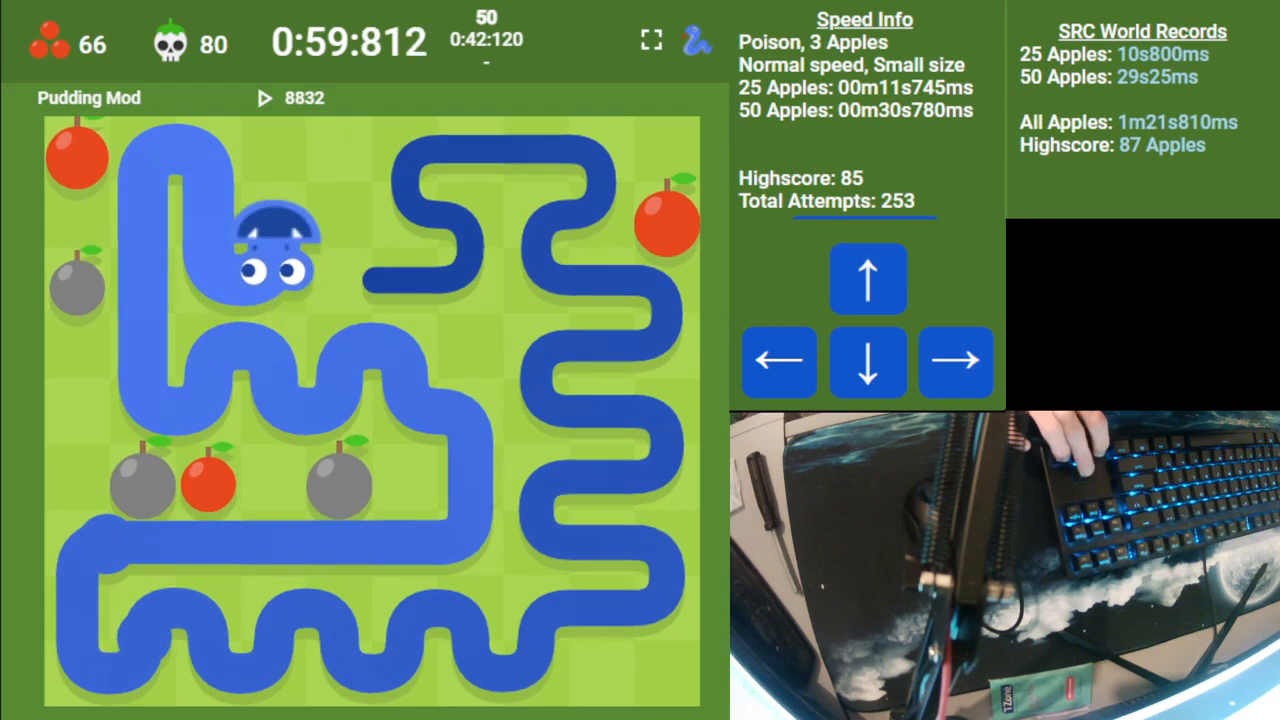